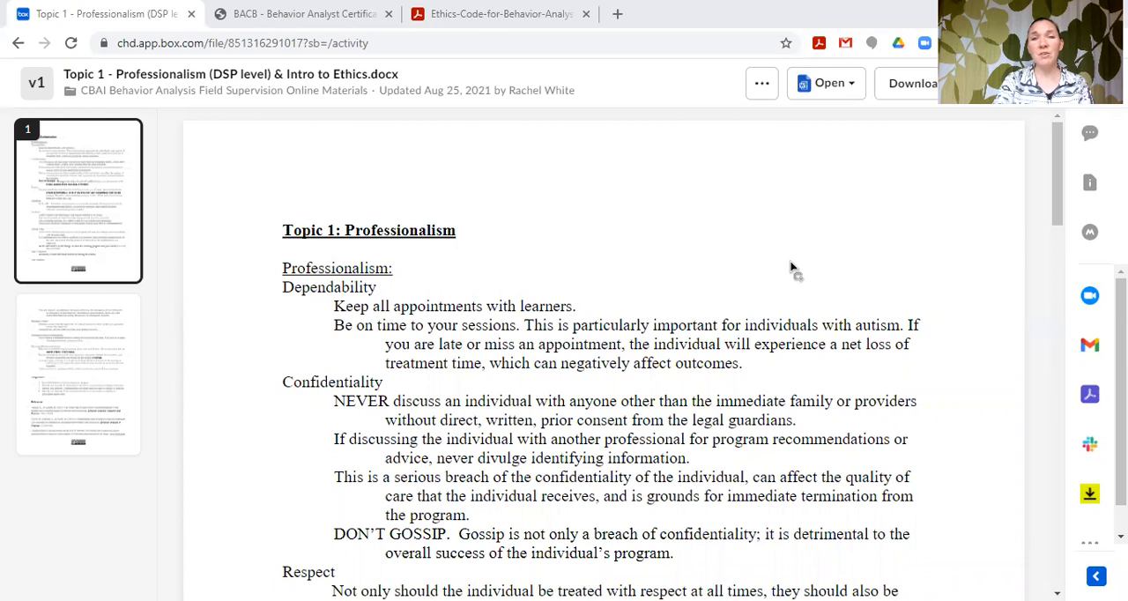
# - Scroll the Professionalism document down to the Flexibility, Feedback and Arrival Time guidance
pyautogui.scroll(-3)
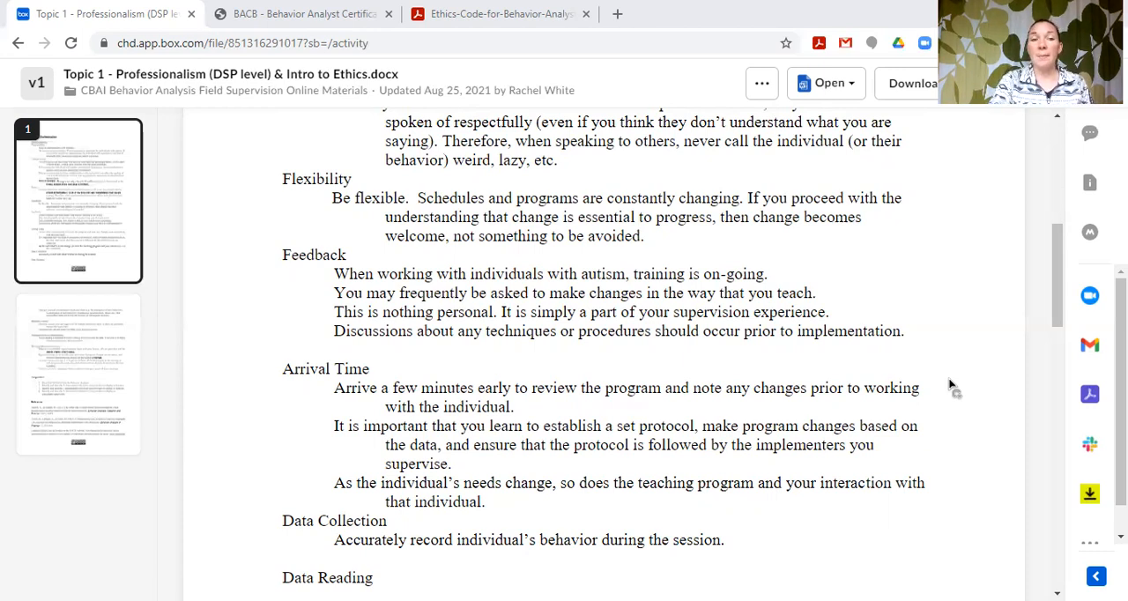
# - Scroll to the bottom of page 1 with Data Collection, Data Reading and the Creative Commons badge
pyautogui.scroll(-3)
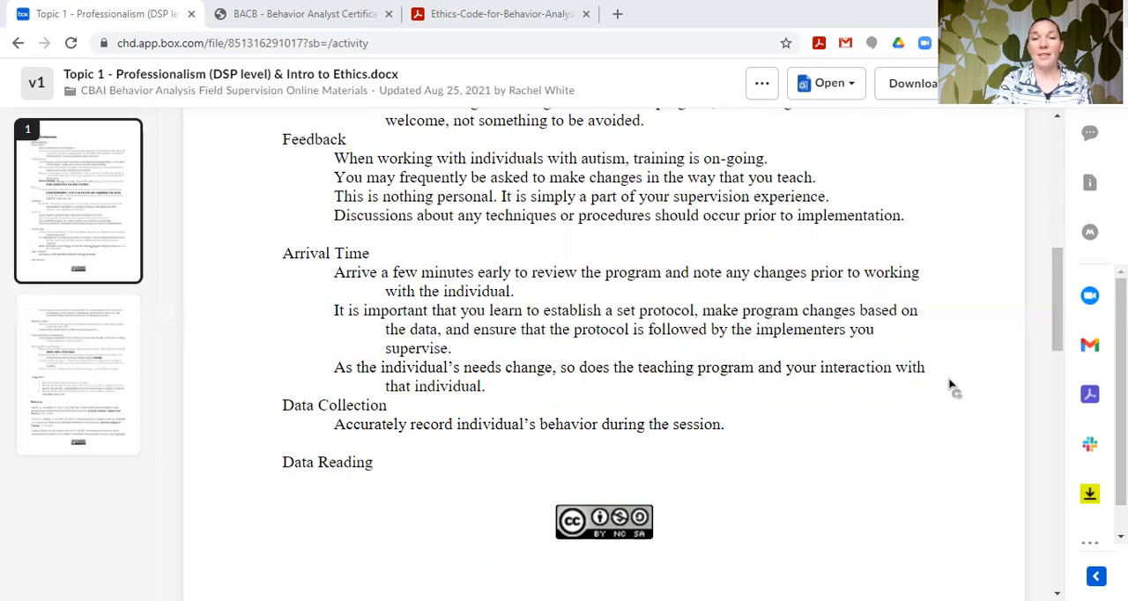
pyautogui.scroll(-3)
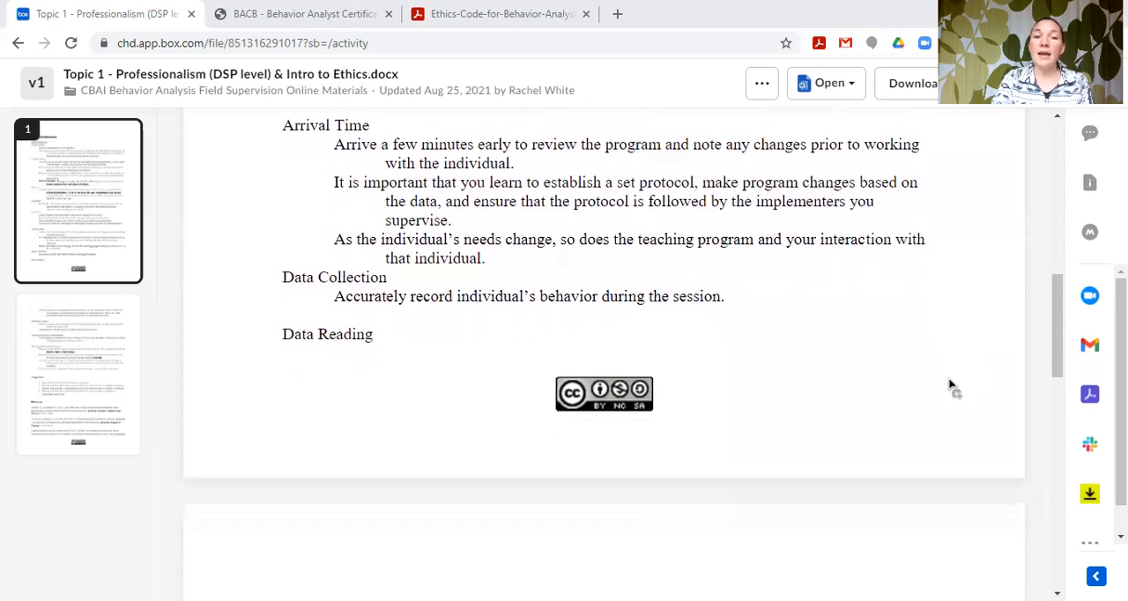
pyautogui.scroll(-3)
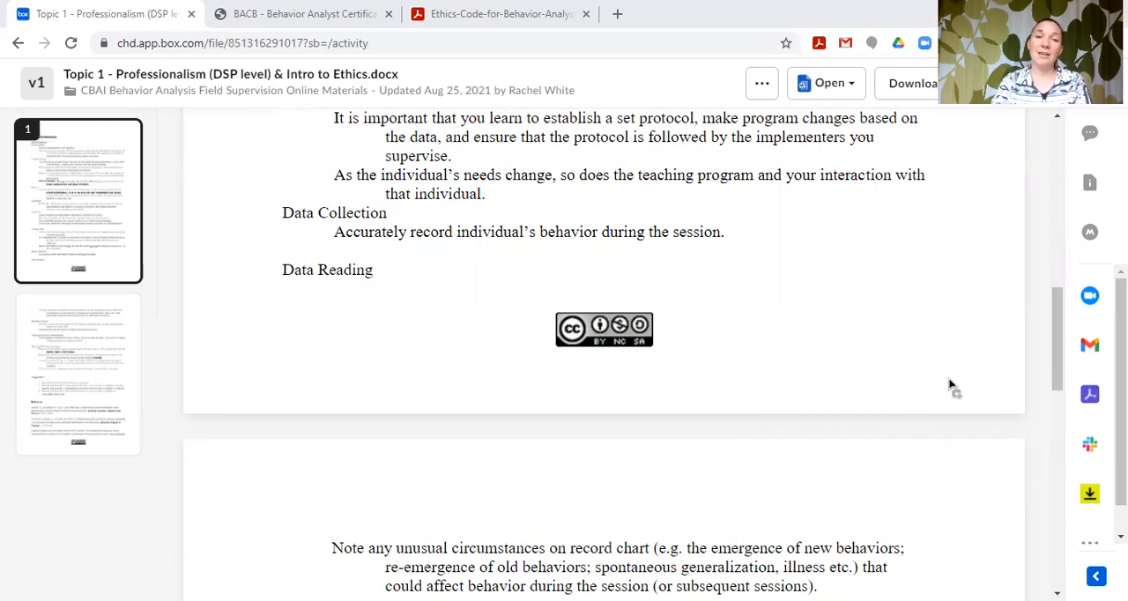
# - Scroll into page 2 to the unusual-circumstances note and Maintain Contact guidance
pyautogui.scroll(-3)
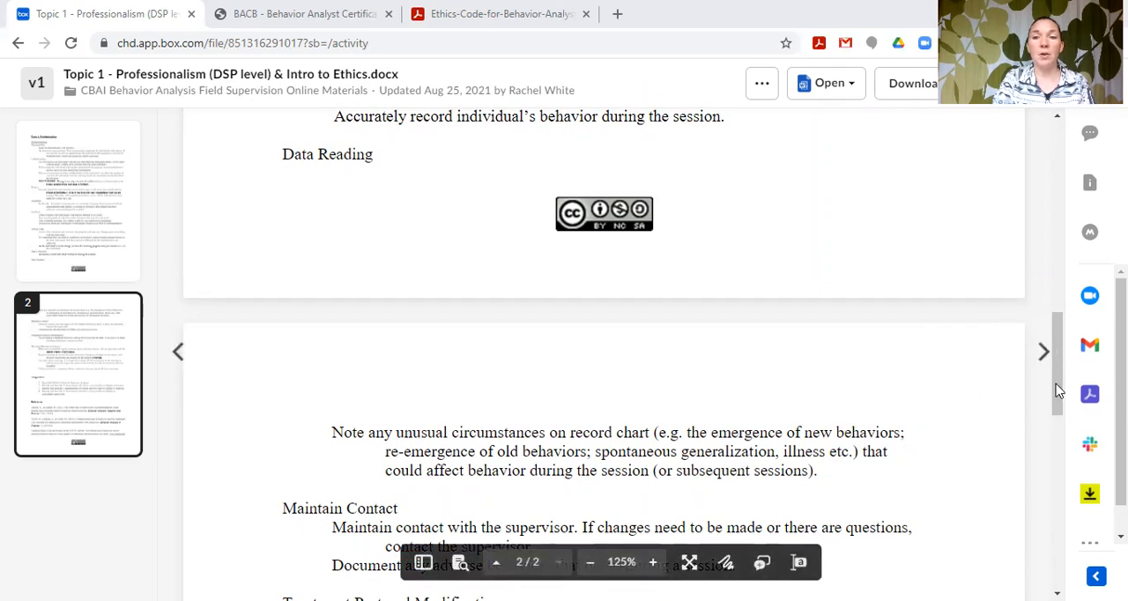
pyautogui.moveTo(1058, 403)
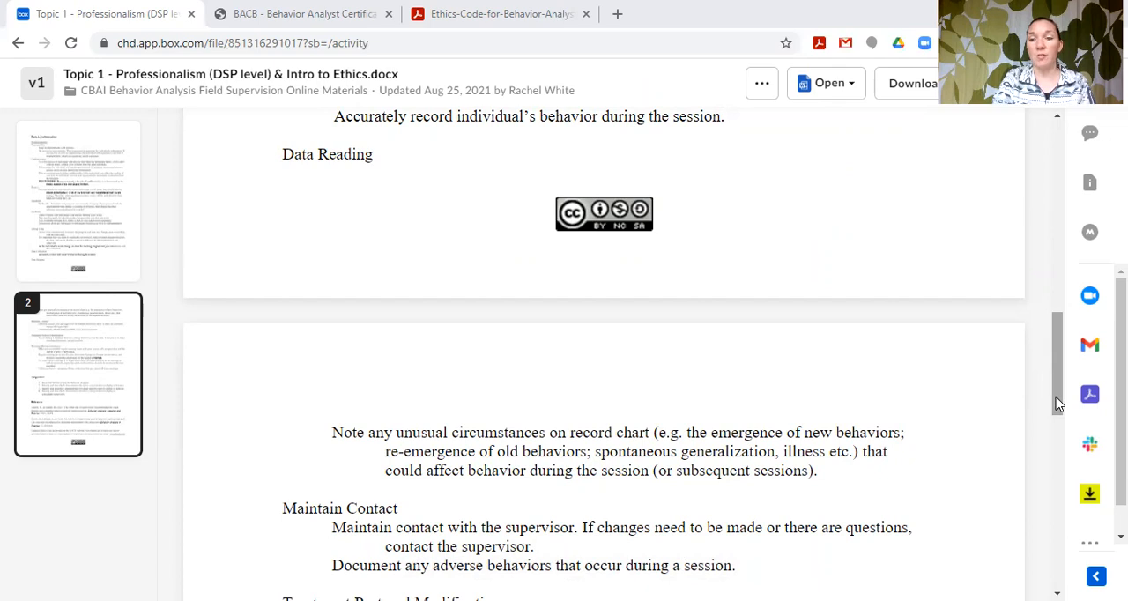
# - Scroll page 2 to Treatment Protocol Modification and Meetings/Meeting Attendance guidance
pyautogui.scroll(-3)
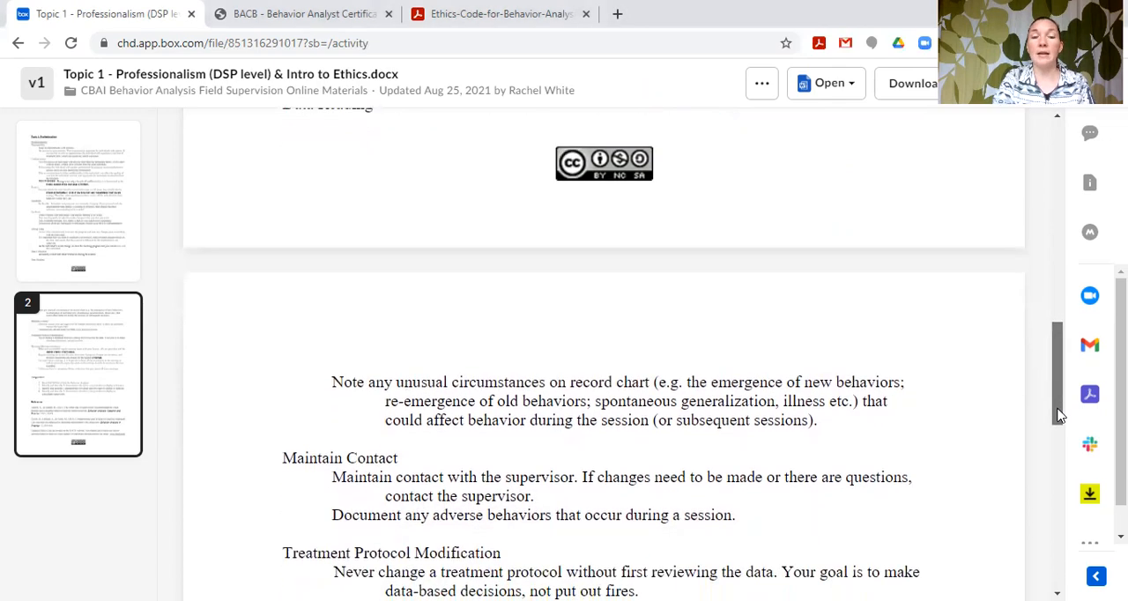
pyautogui.scroll(-3)
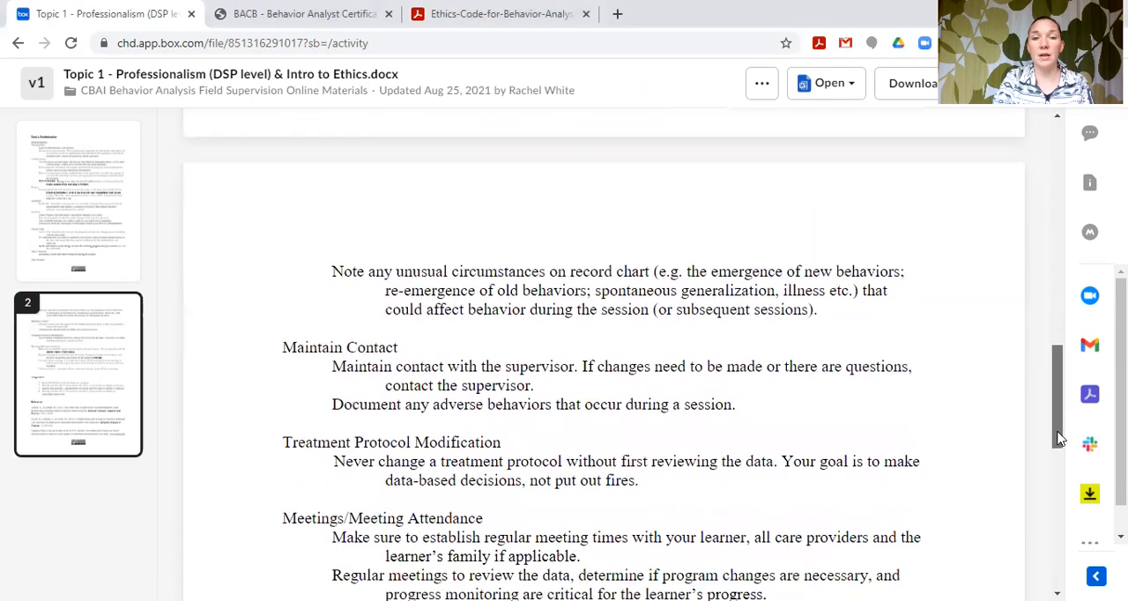
pyautogui.scroll(-3)
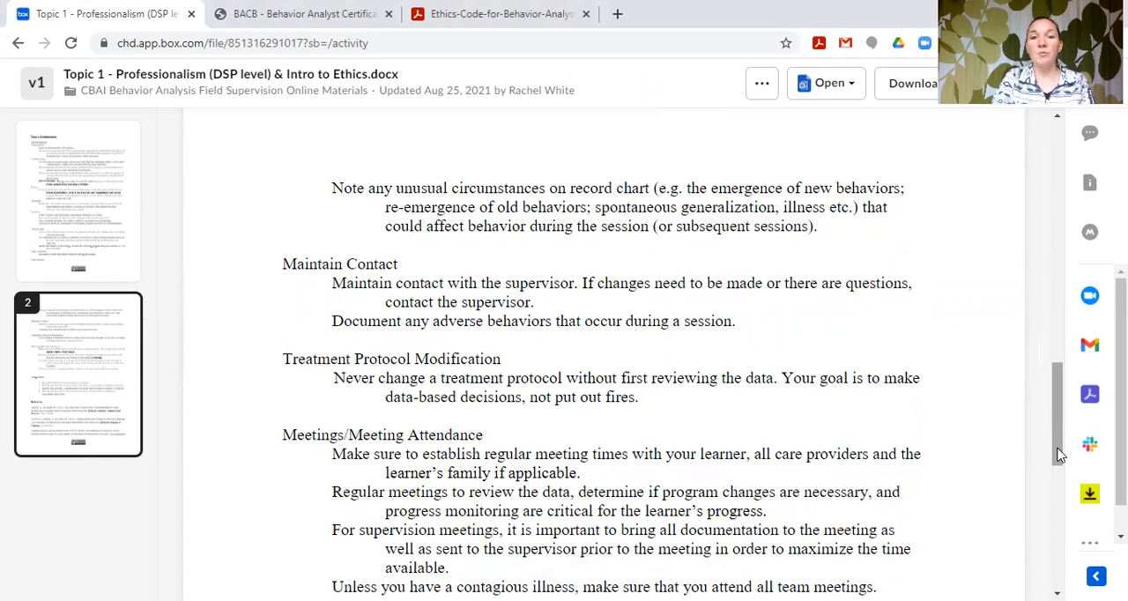
pyautogui.scroll(-3)
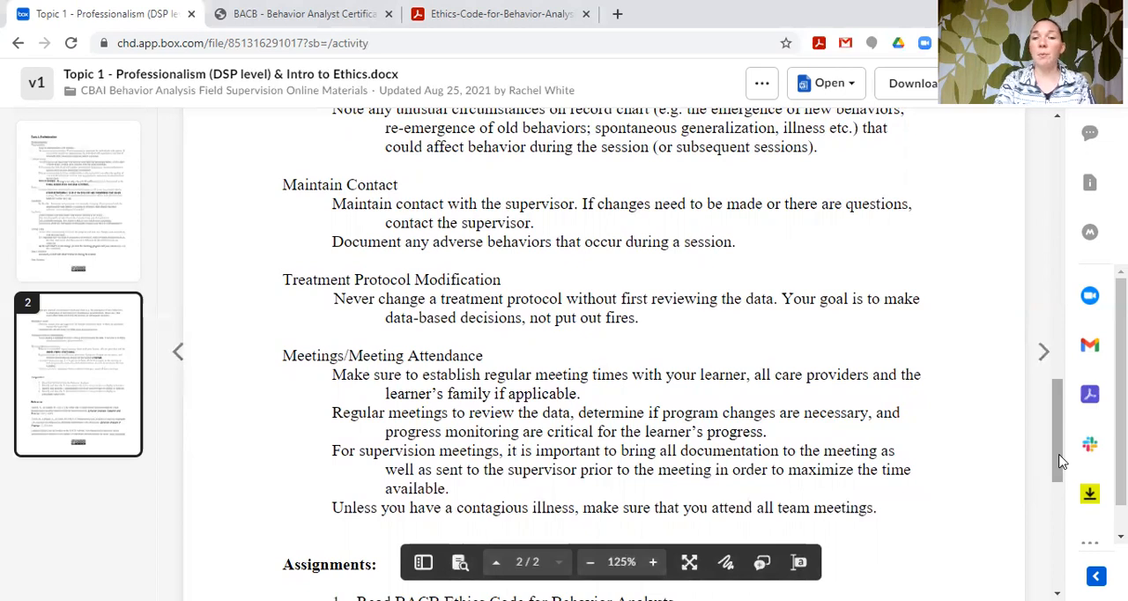
# - Scroll down to show the full Assignments list, including reading the BACB Ethics Code
pyautogui.scroll(-3)
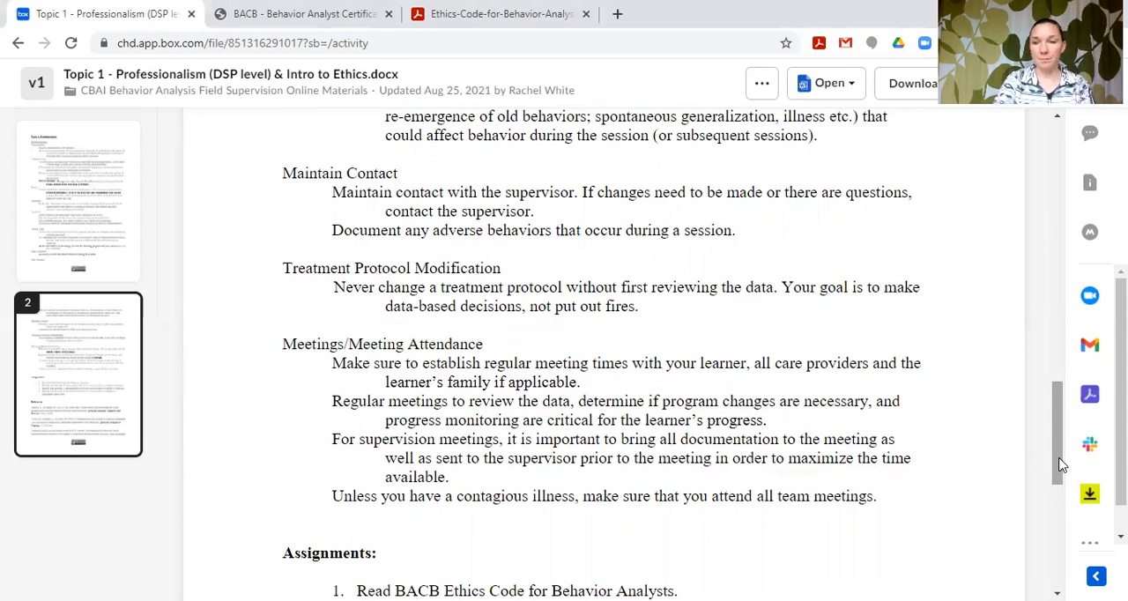
pyautogui.scroll(-3)
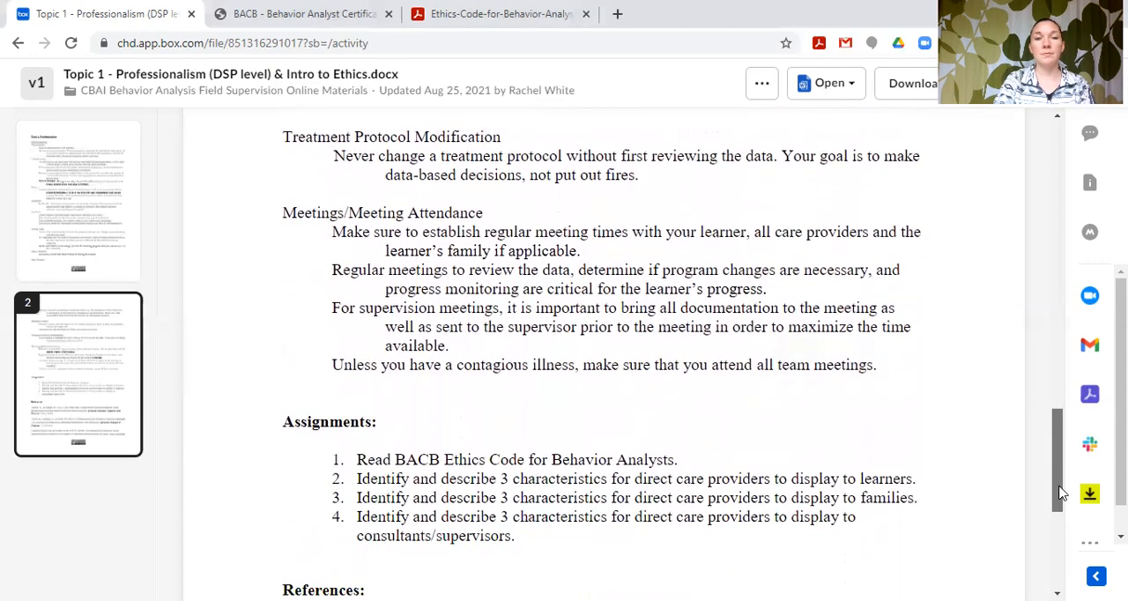
# - Reveal the References section, then switch to the BACB website tab
pyautogui.scroll(-3)
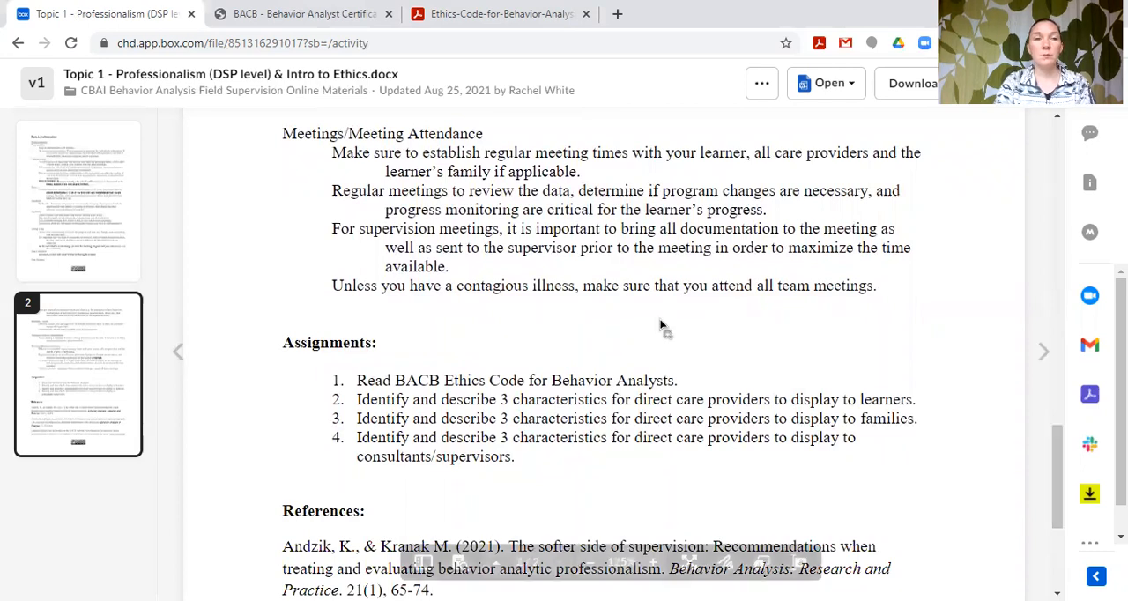
pyautogui.click(303, 14)
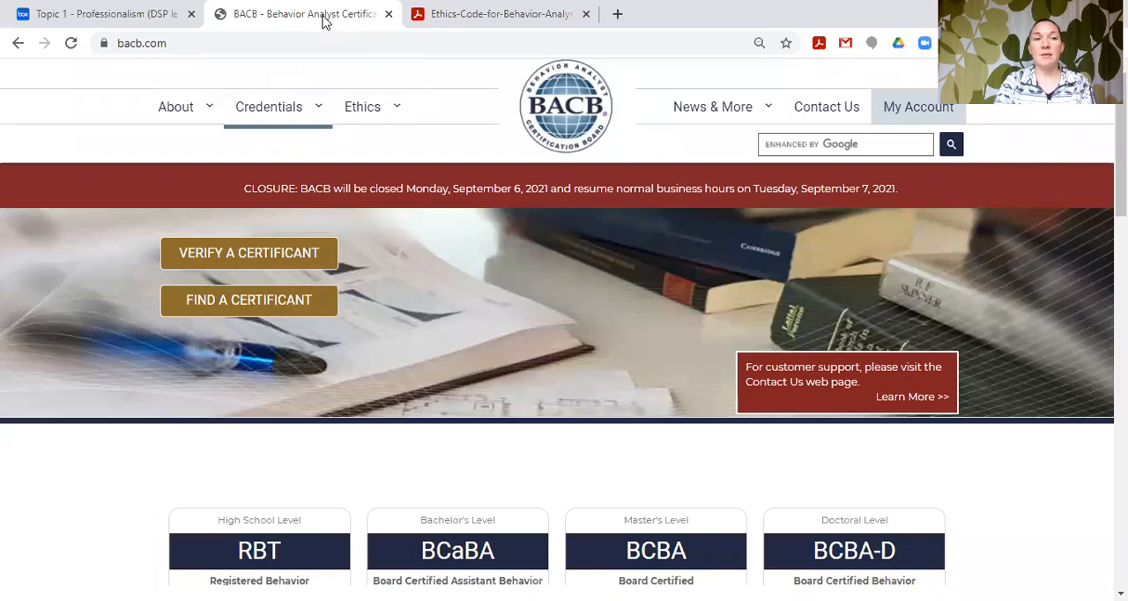
pyautogui.moveTo(441, 120)
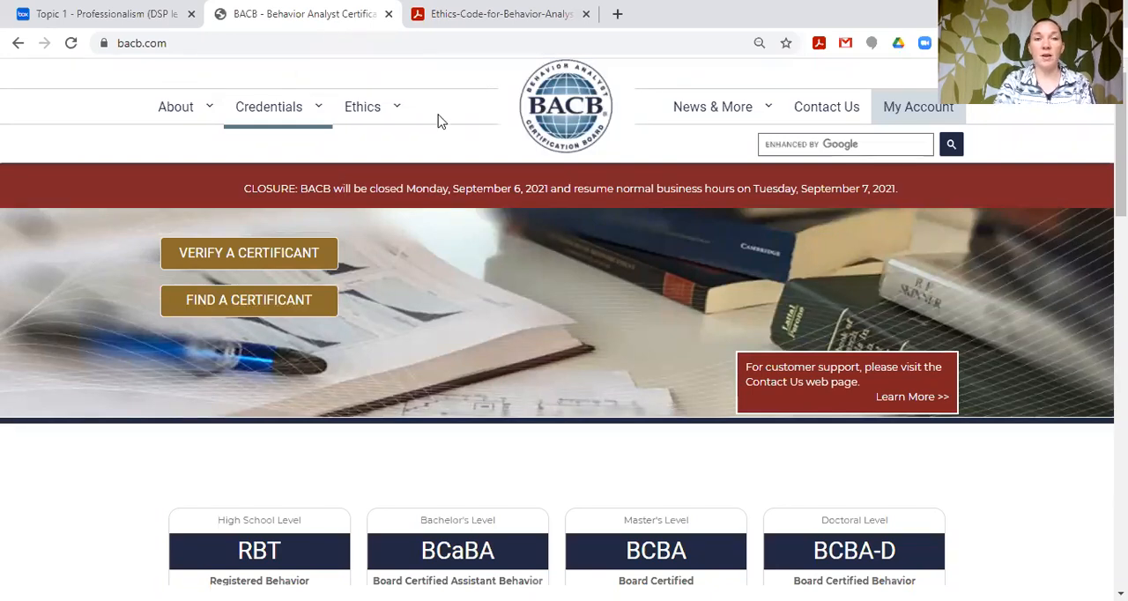
# - Navigate the Ethics menu to the BACB Ethics Codes page
pyautogui.click(364, 106)
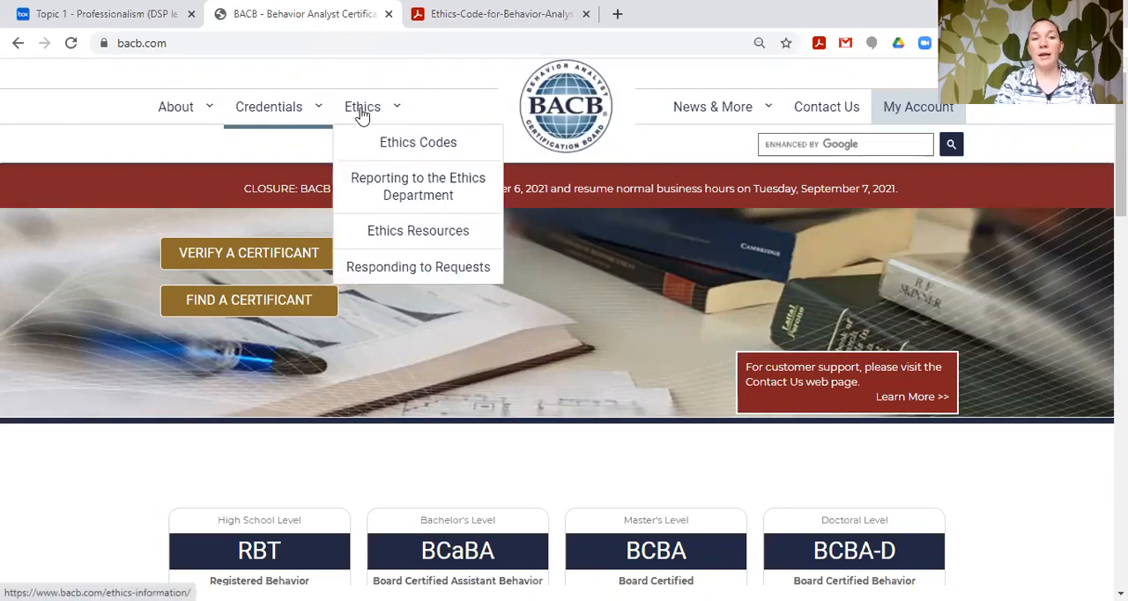
pyautogui.click(418, 141)
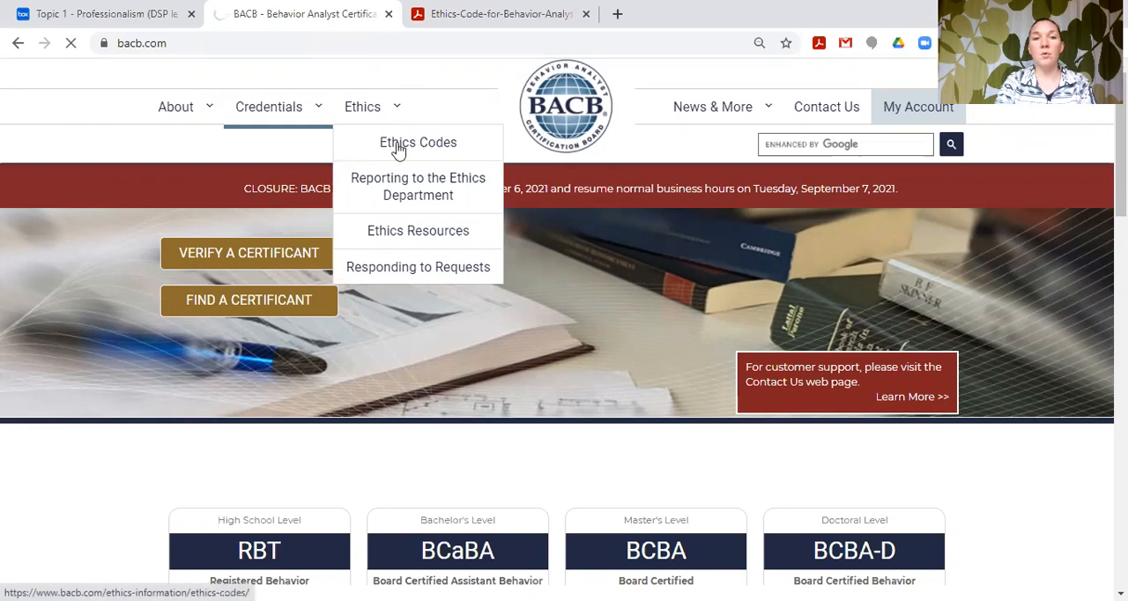
pyautogui.click(418, 141)
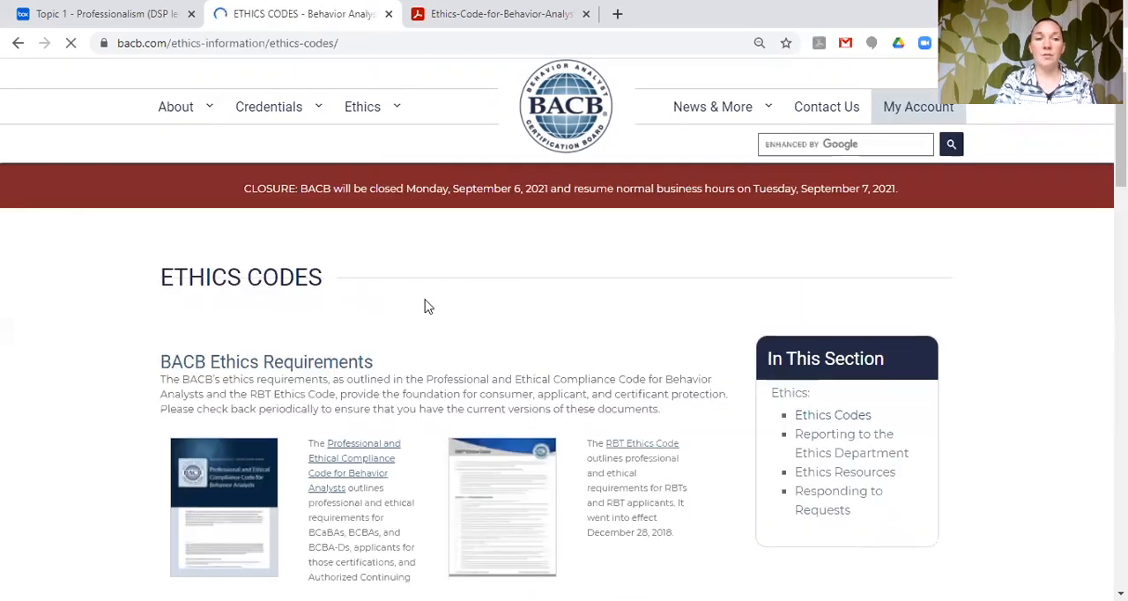
# - Scroll to Future BACB Ethics Requirements, then switch to the Ethics Code PDF tab
pyautogui.scroll(-3)
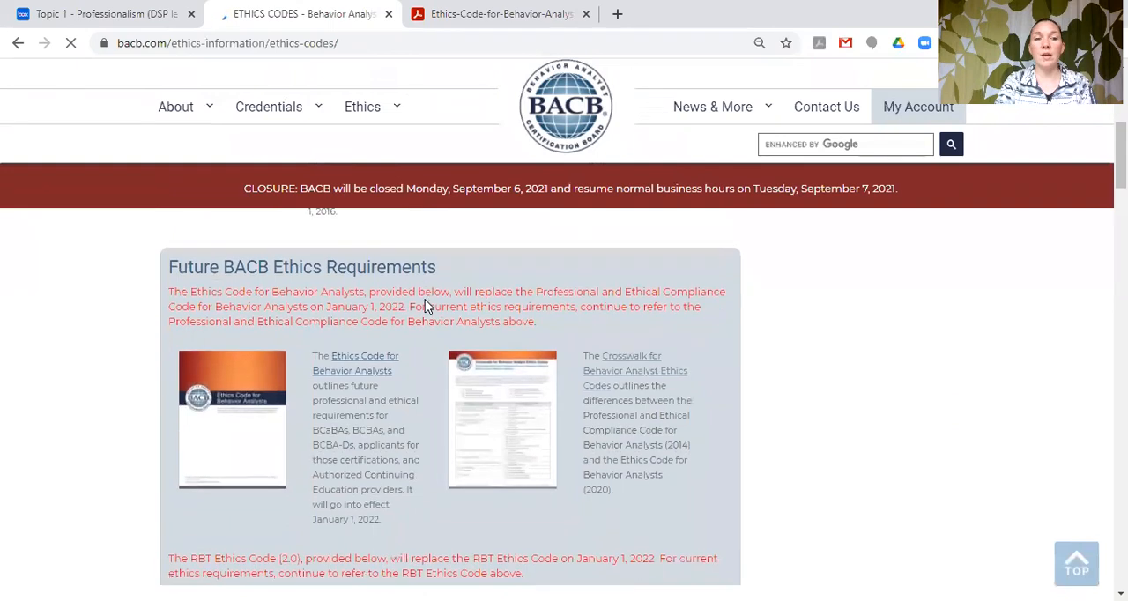
pyautogui.scroll(-3)
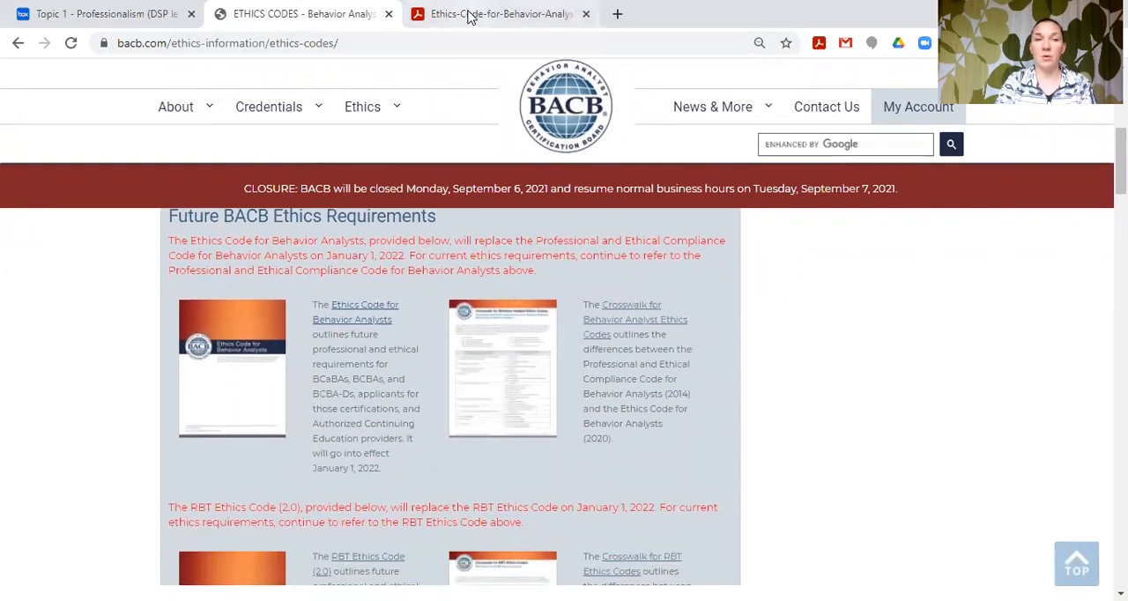
pyautogui.click(483, 14)
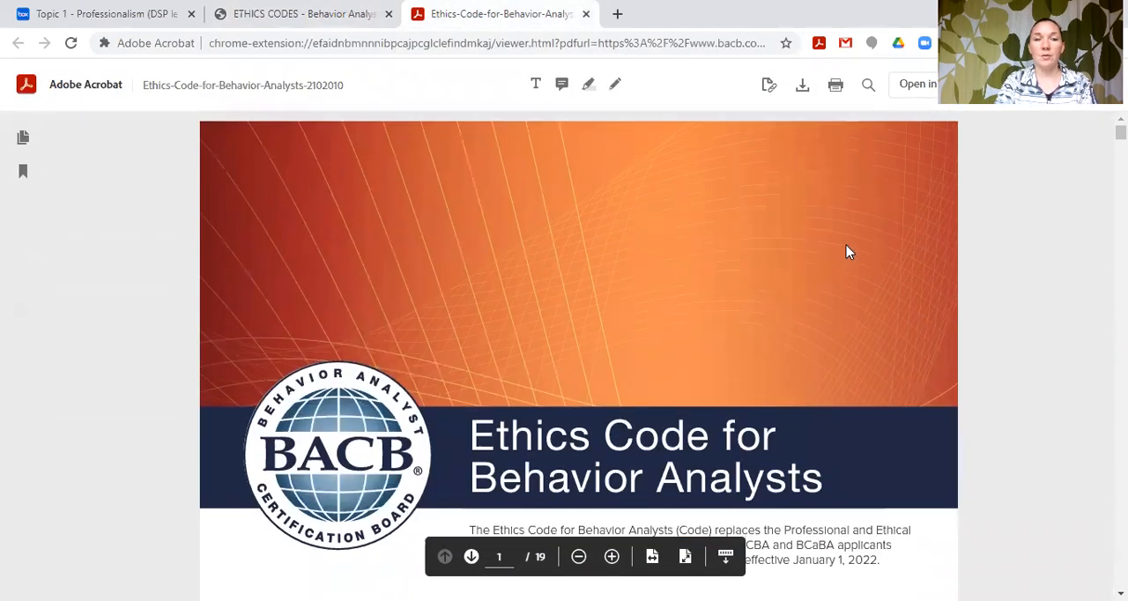
# - Scroll past the cover and scope to the Core Principles page with Benefit Others and Behave with Integrity
pyautogui.scroll(-3)
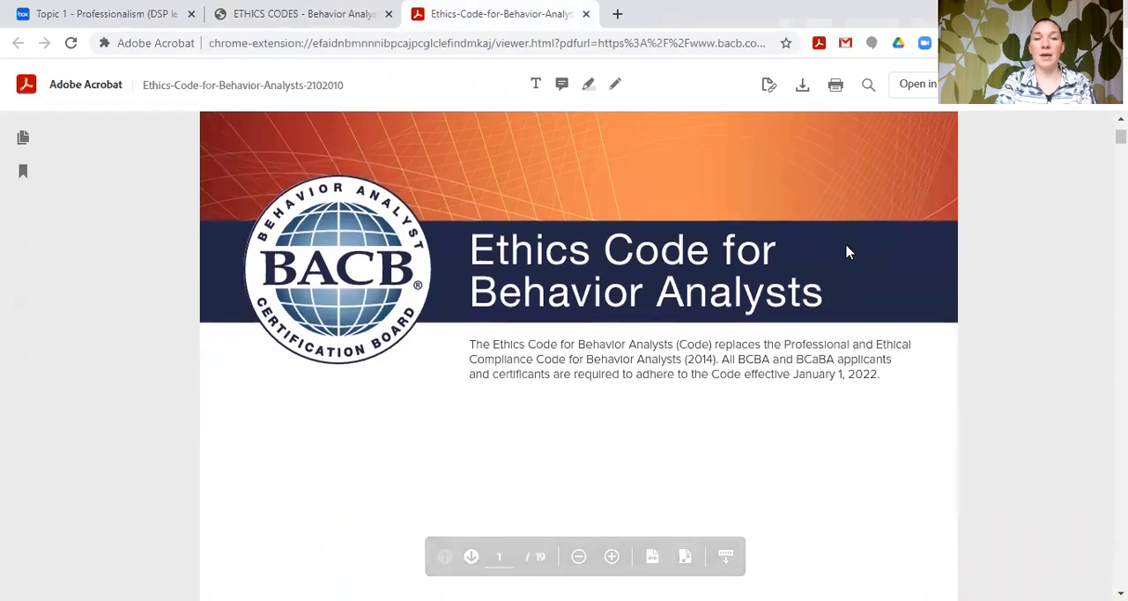
pyautogui.scroll(-3)
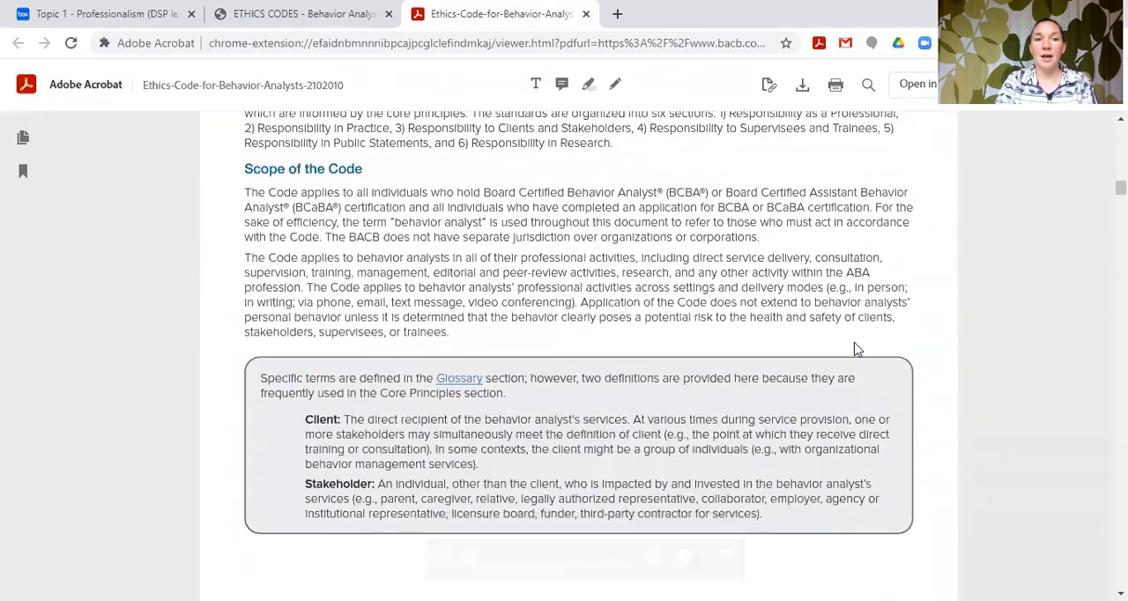
pyautogui.scroll(-3)
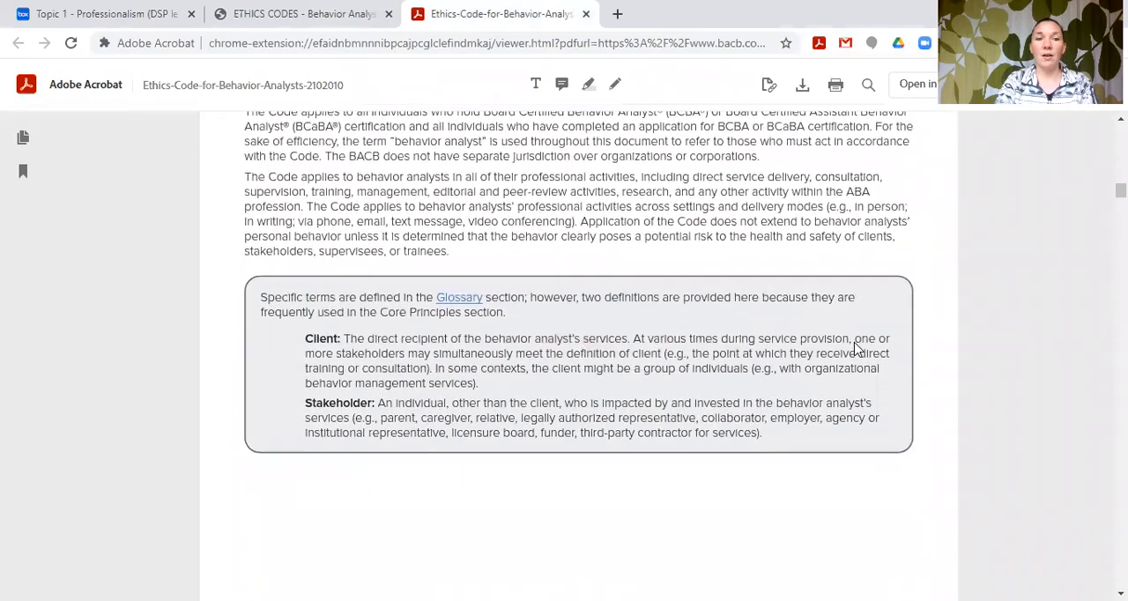
pyautogui.scroll(-3)
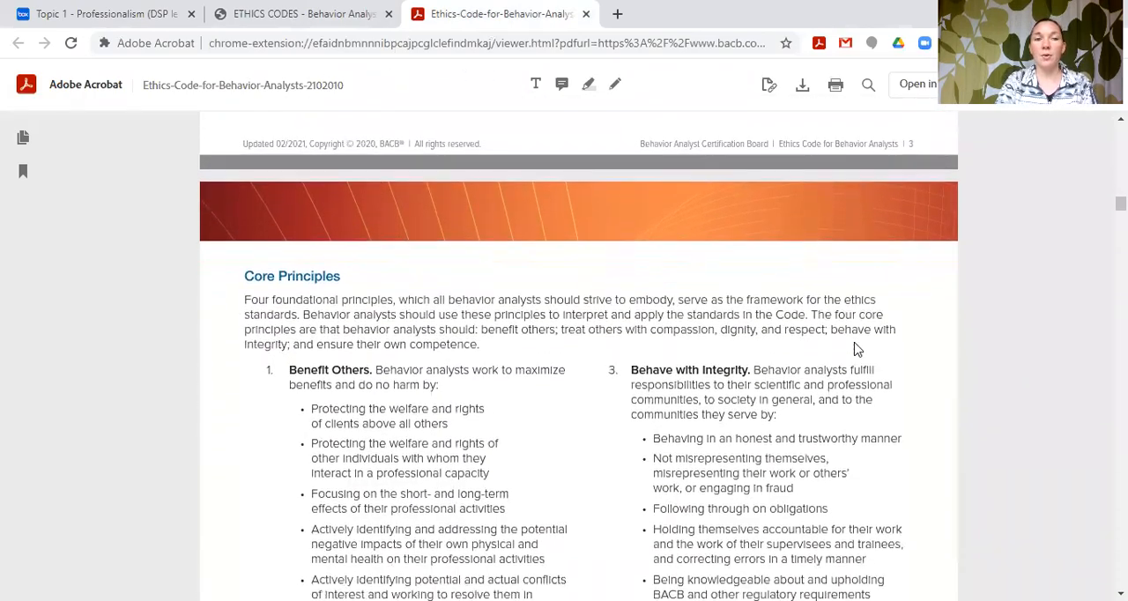
pyautogui.scroll(-3)
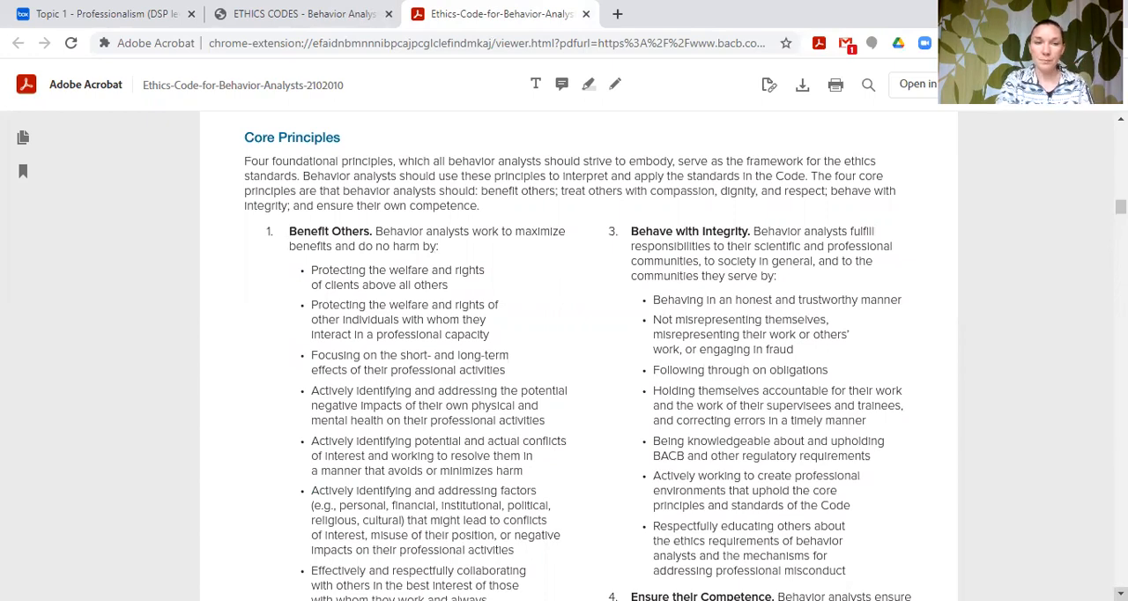
# - Scroll to the first items under Treat Others with Compassion and Ensure their Competence
pyautogui.scroll(-3)
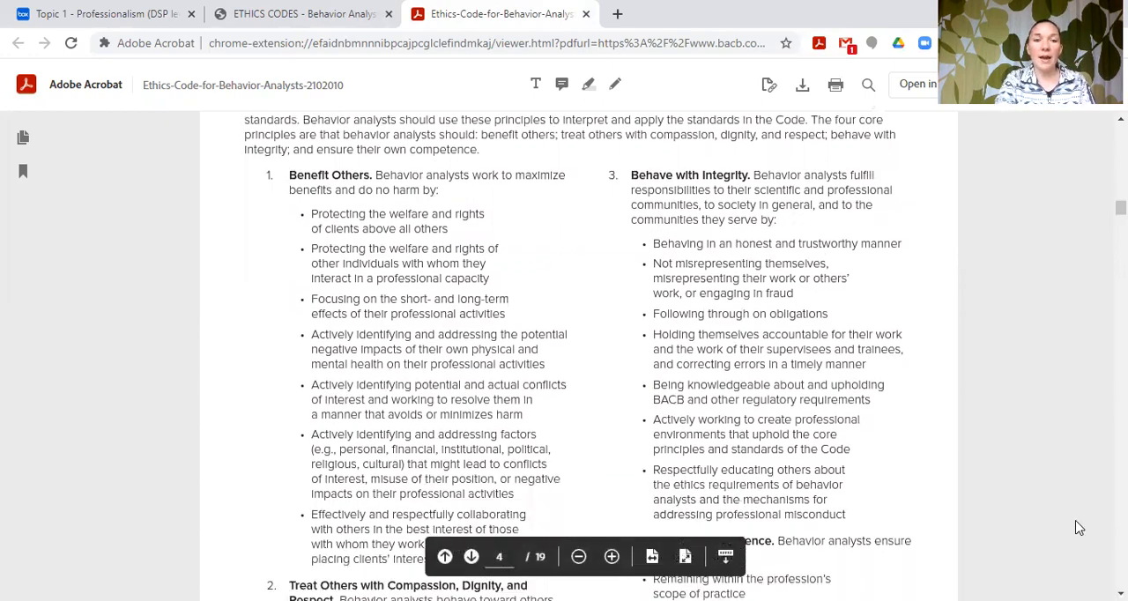
pyautogui.scroll(-3)
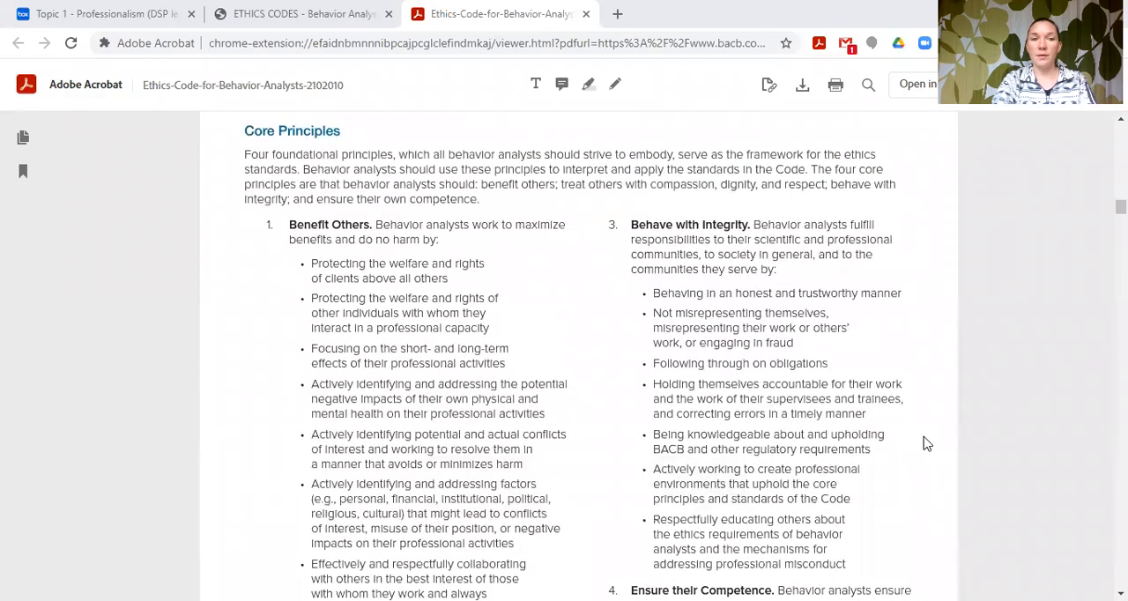
pyautogui.scroll(-3)
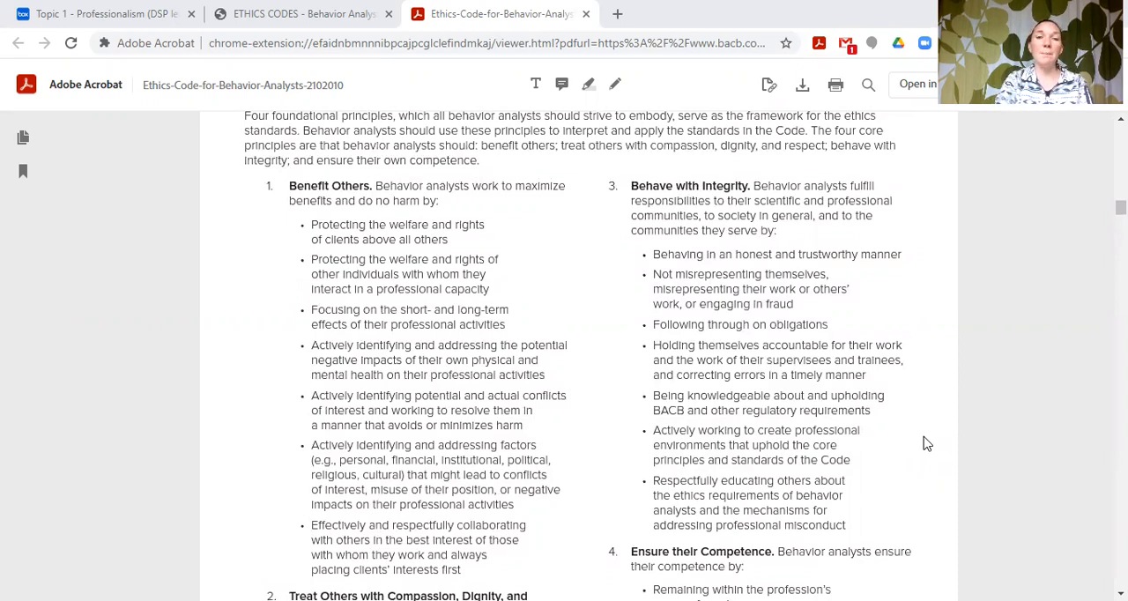
pyautogui.scroll(-3)
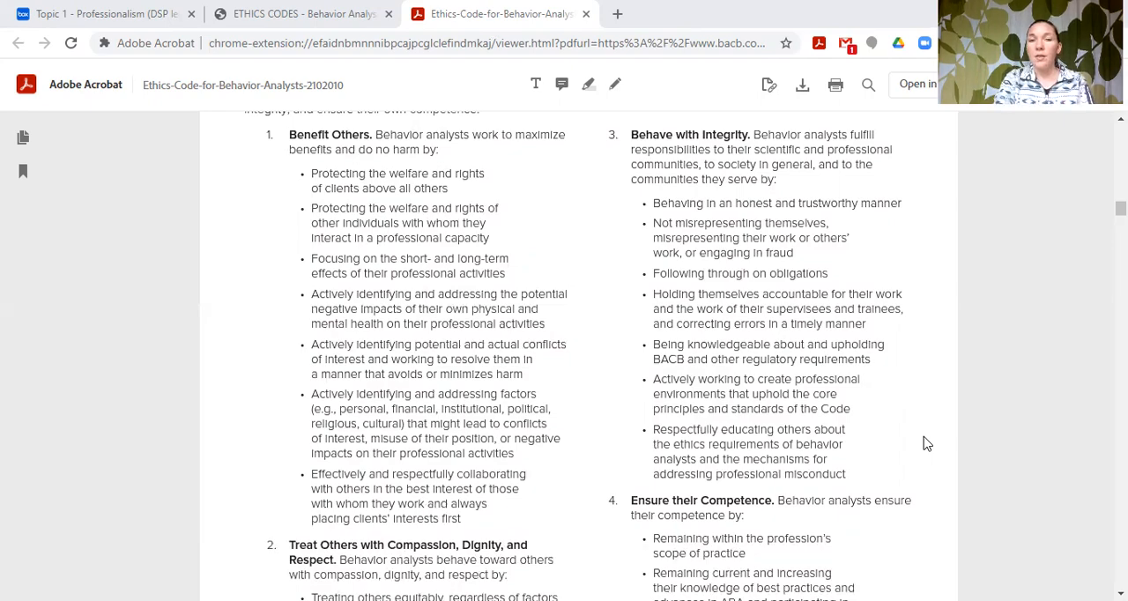
# - Scroll to the bottom of page 4, showing all Compassion and Competence principle items
pyautogui.scroll(-3)
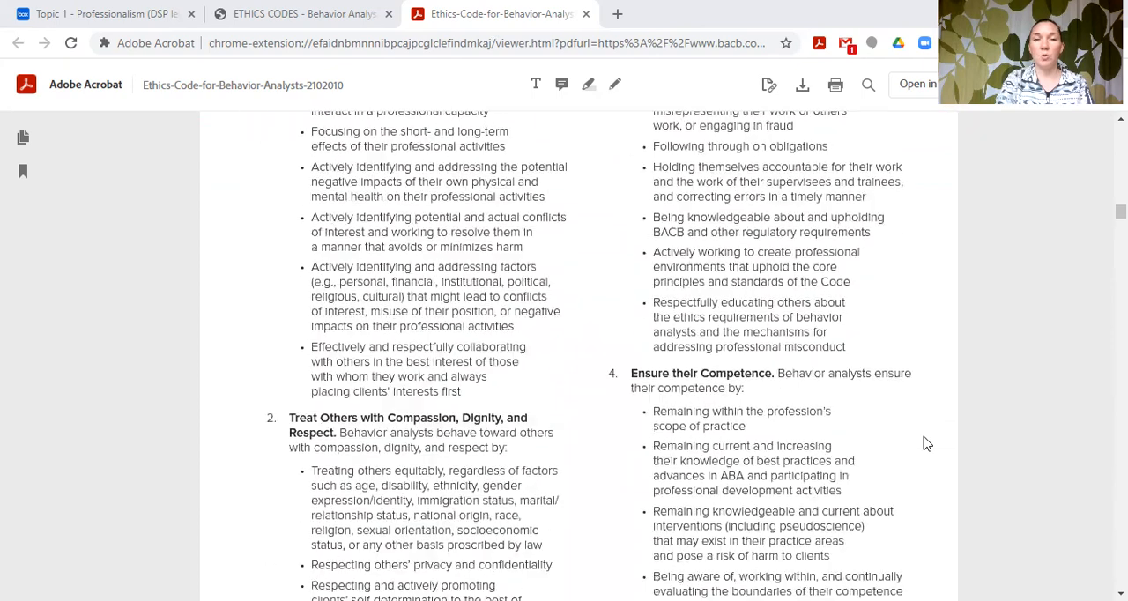
pyautogui.scroll(-3)
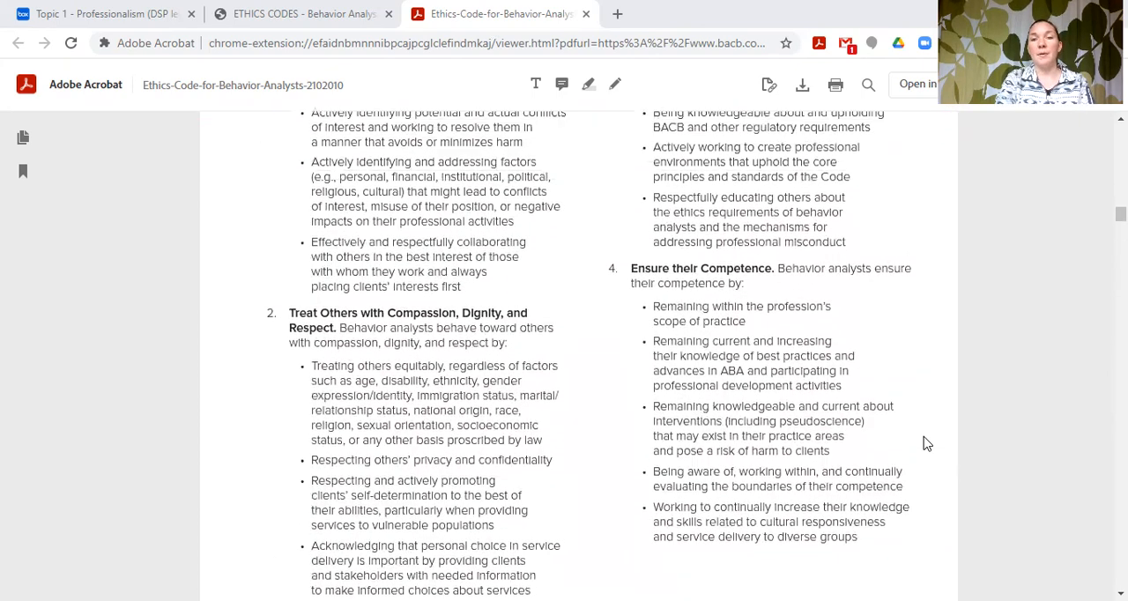
pyautogui.scroll(-3)
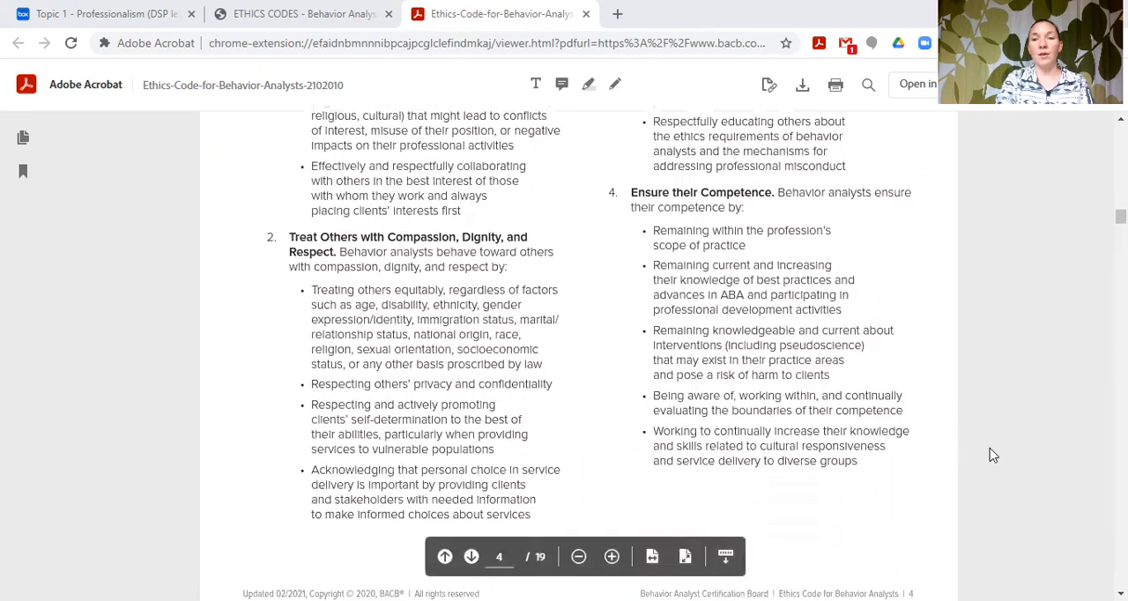
pyautogui.moveTo(1009, 469)
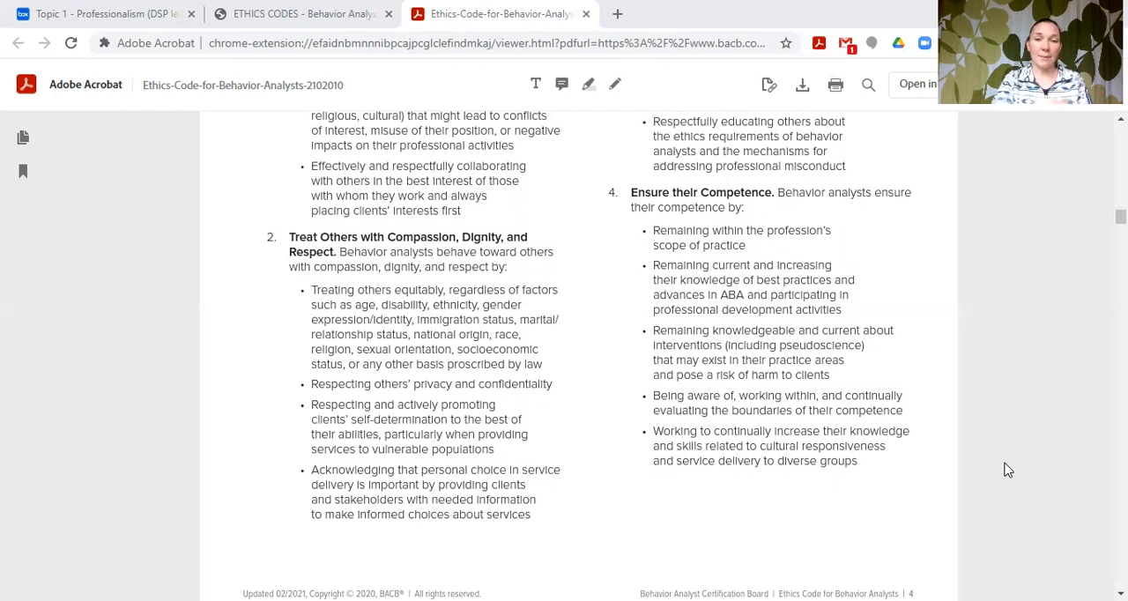
# - Scroll past the page break to Application of the Code and decision-making steps 1–7 on page five
pyautogui.scroll(-3)
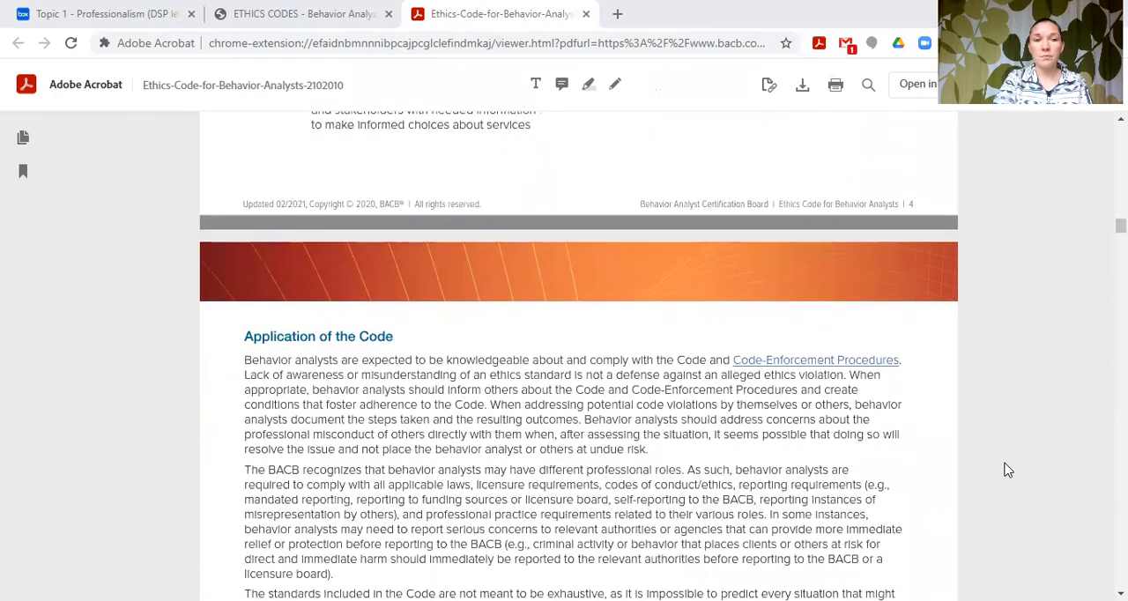
pyautogui.scroll(-3)
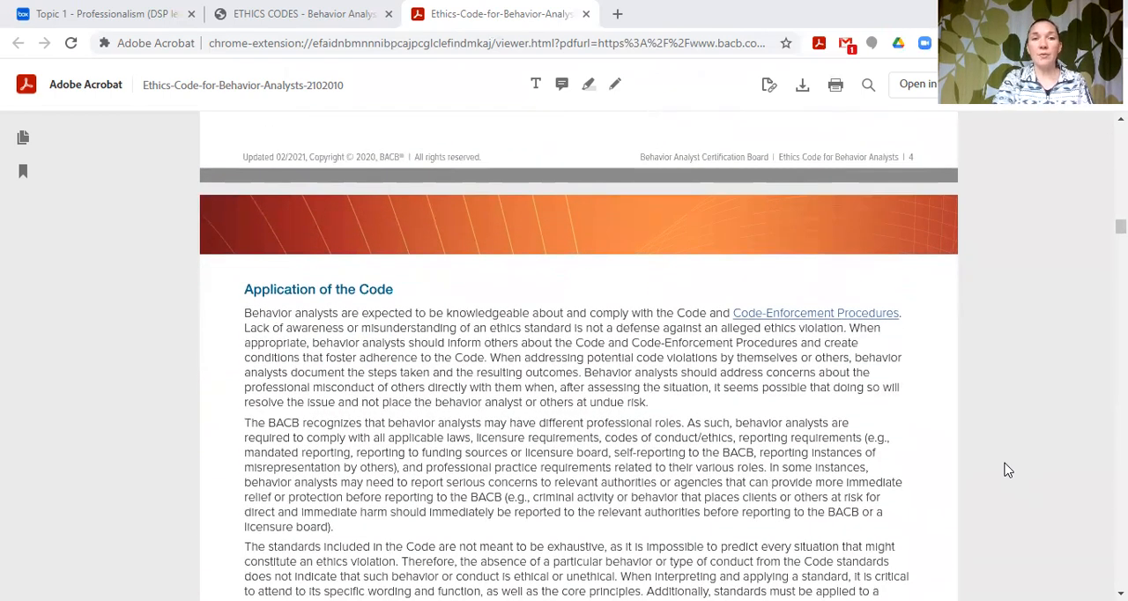
pyautogui.scroll(-3)
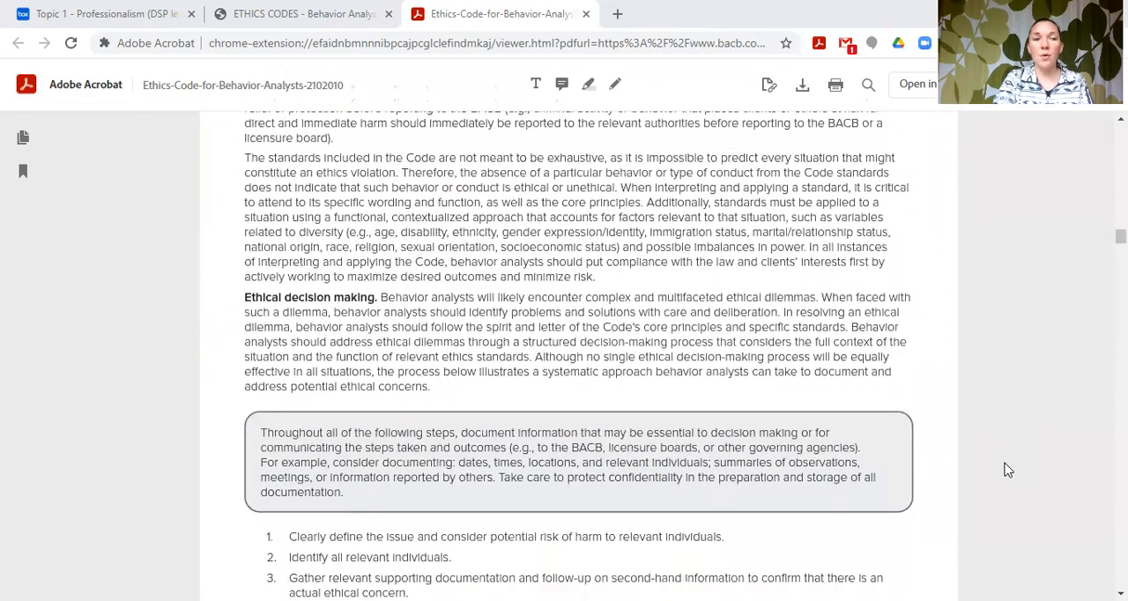
pyautogui.scroll(-3)
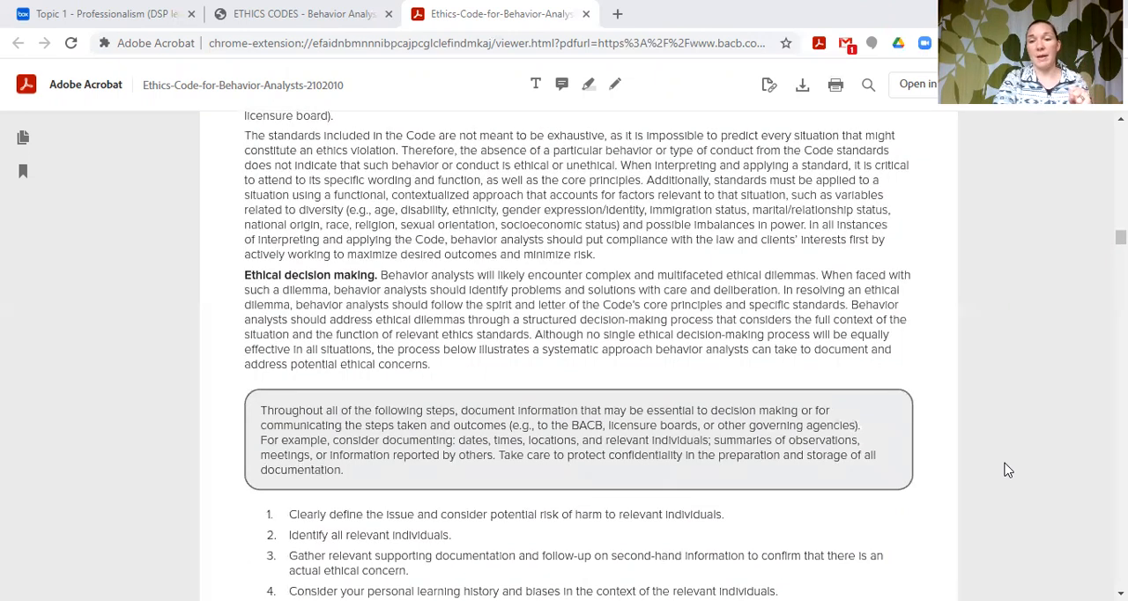
pyautogui.scroll(-3)
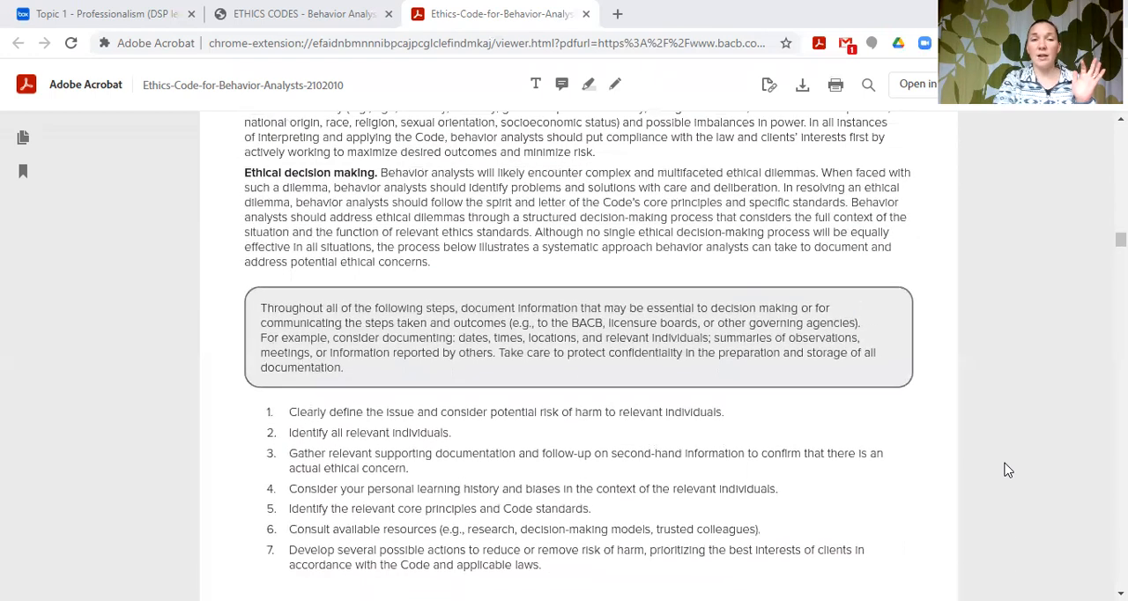
pyautogui.scroll(-3)
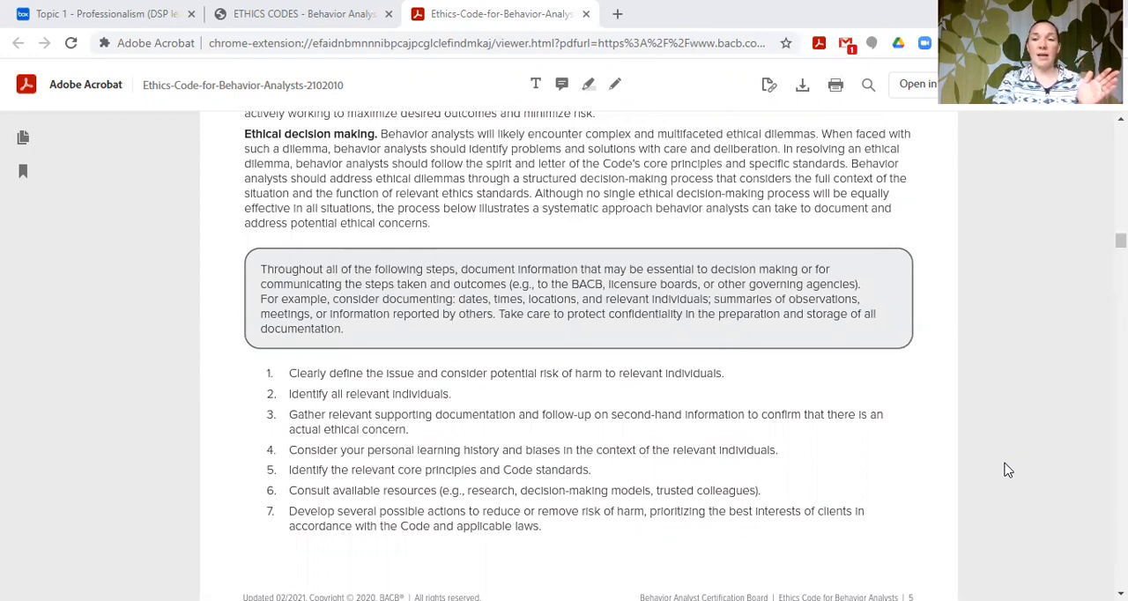
pyautogui.scroll(-3)
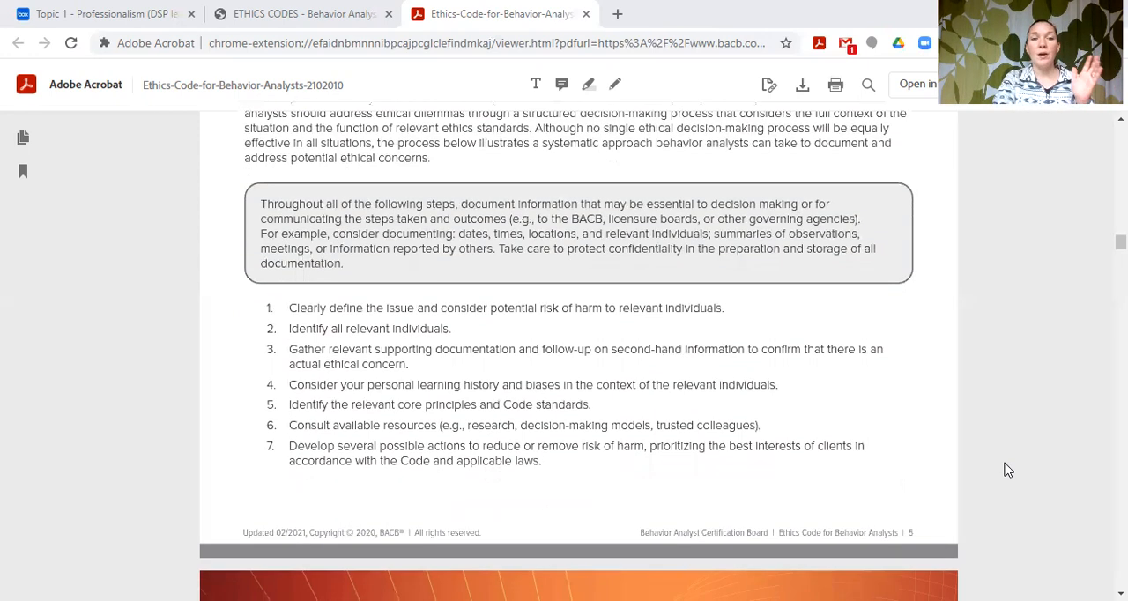
pyautogui.scroll(-3)
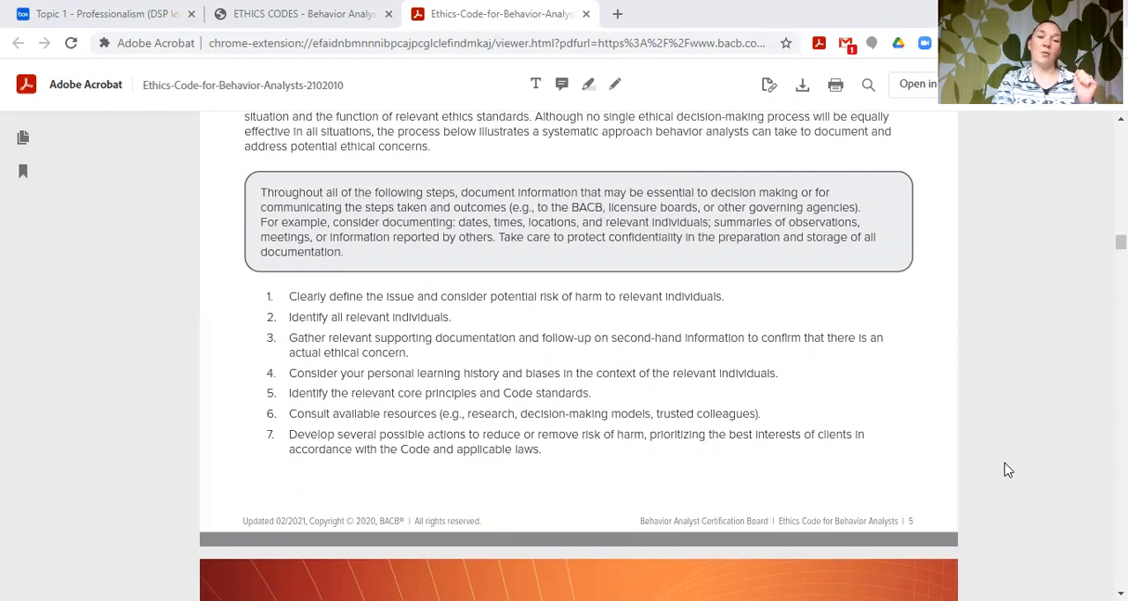
pyautogui.scroll(-3)
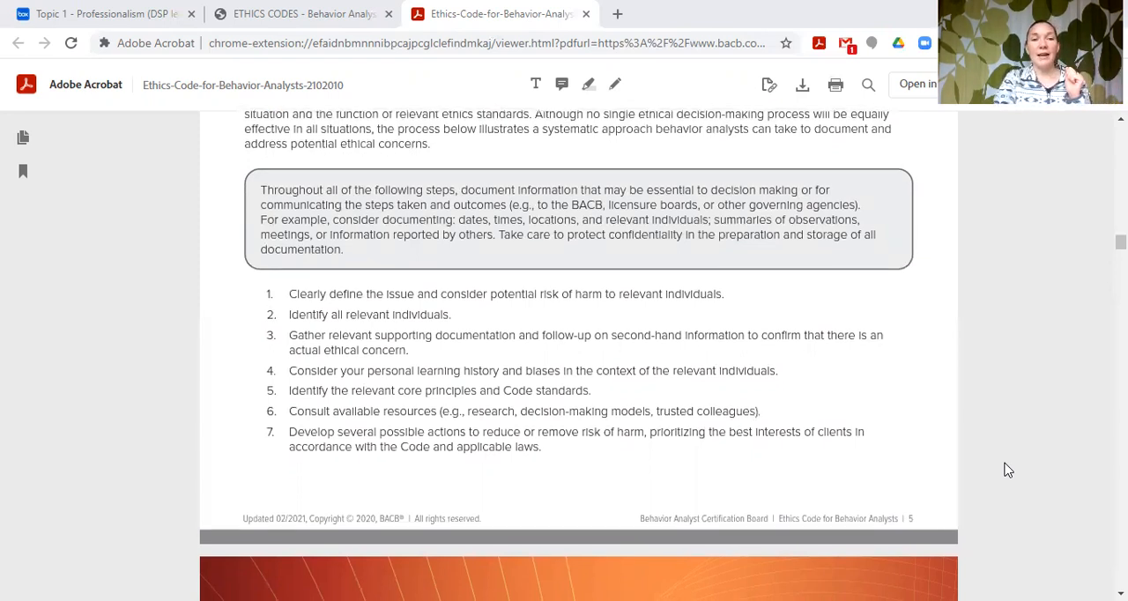
pyautogui.scroll(-3)
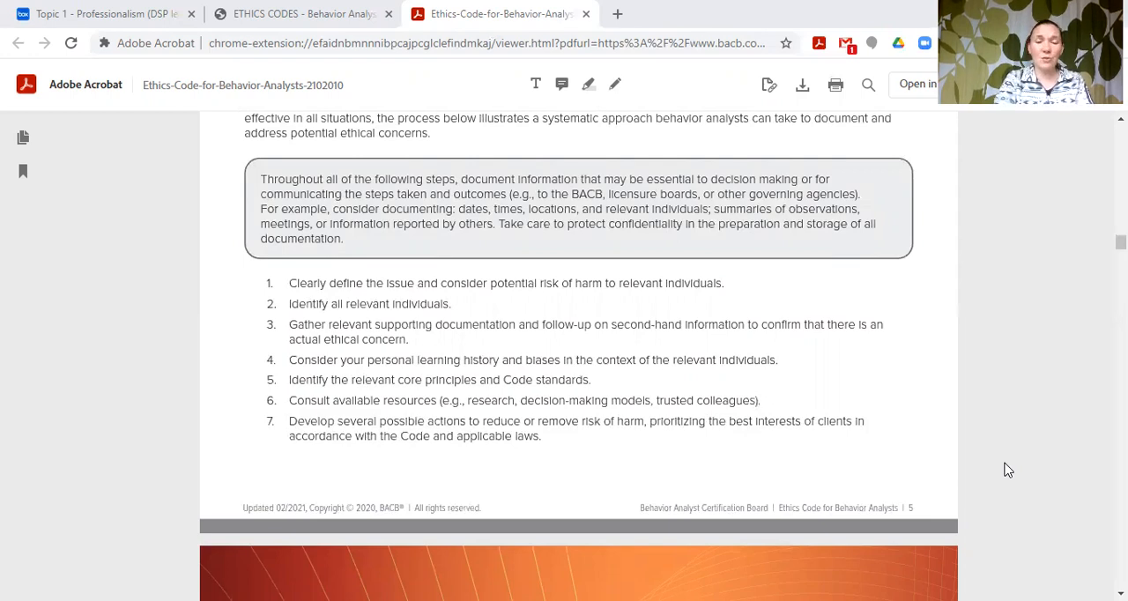
pyautogui.scroll(-3)
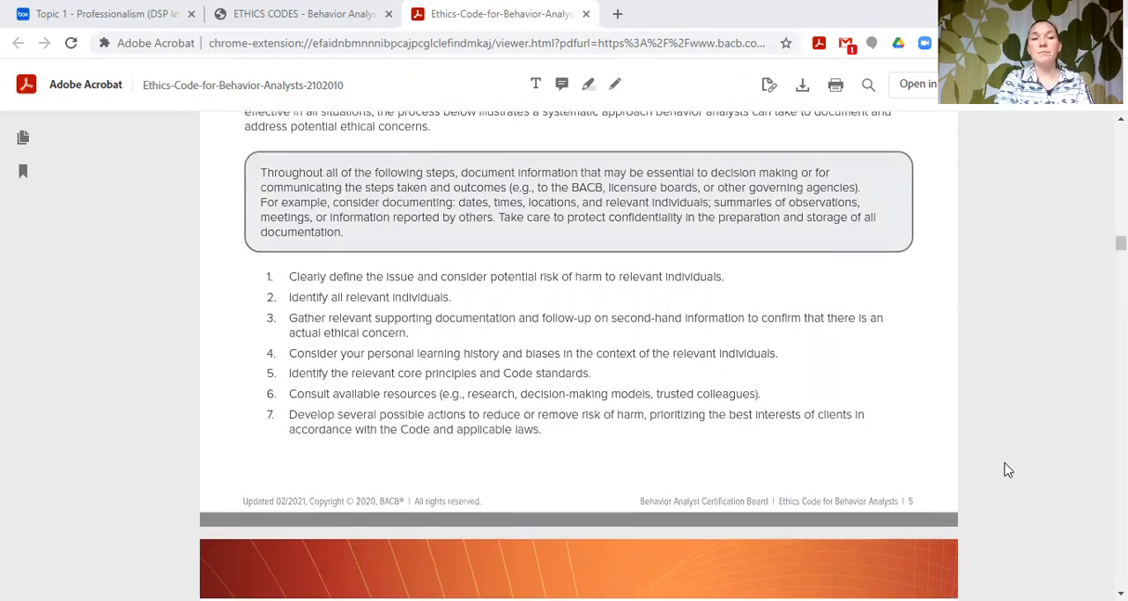
pyautogui.scroll(-3)
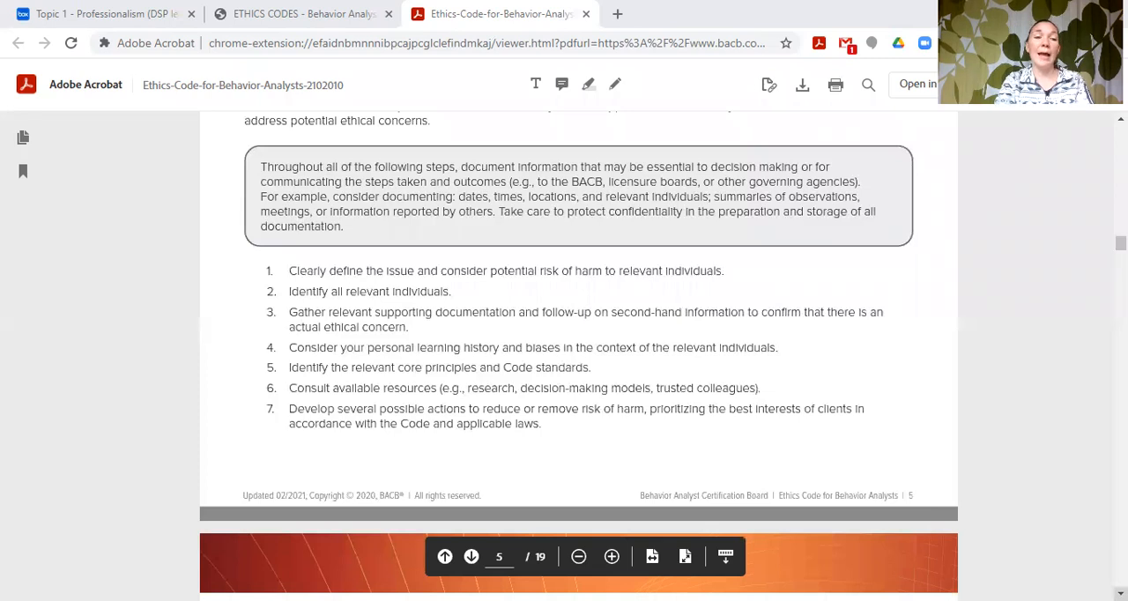
# - Scroll onto the next page showing decision-making steps 8–11 and the Enforcement of the Code heading
pyautogui.scroll(-3)
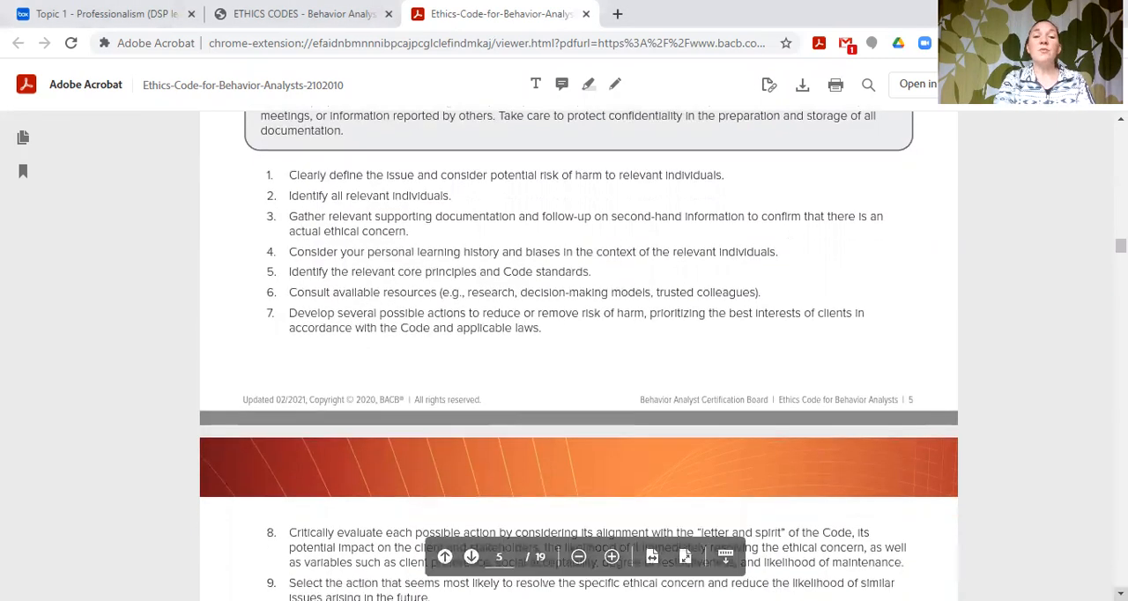
pyautogui.scroll(-3)
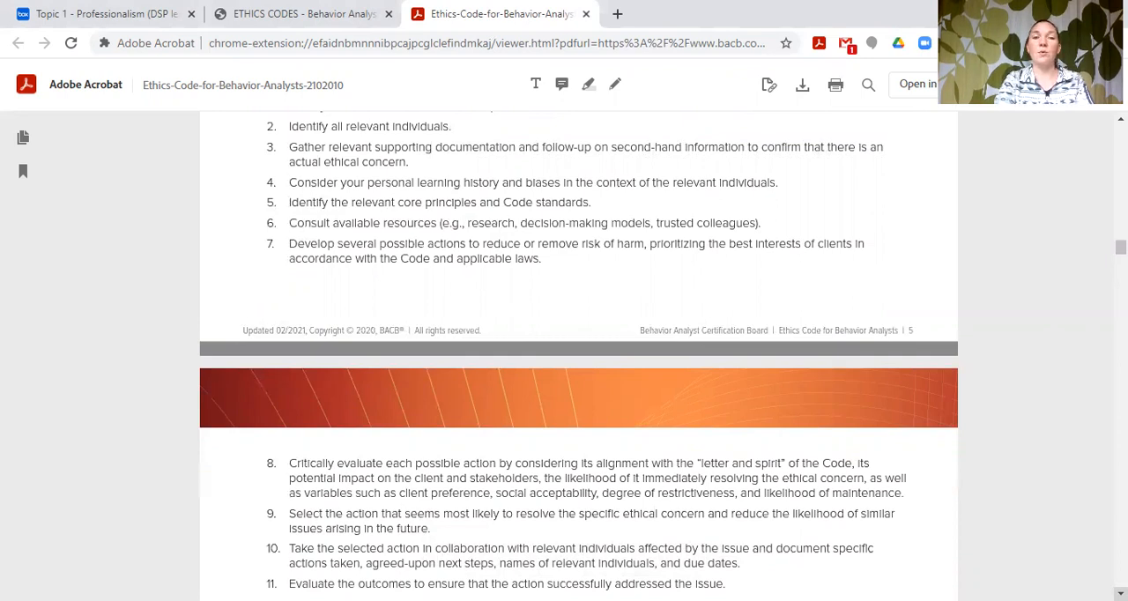
pyautogui.scroll(-3)
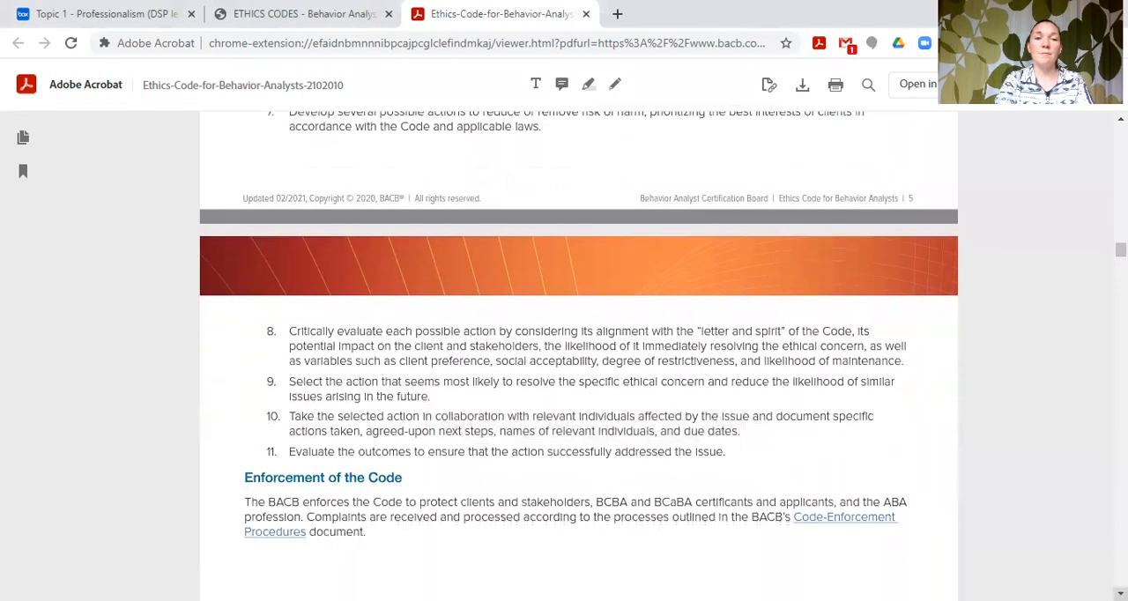